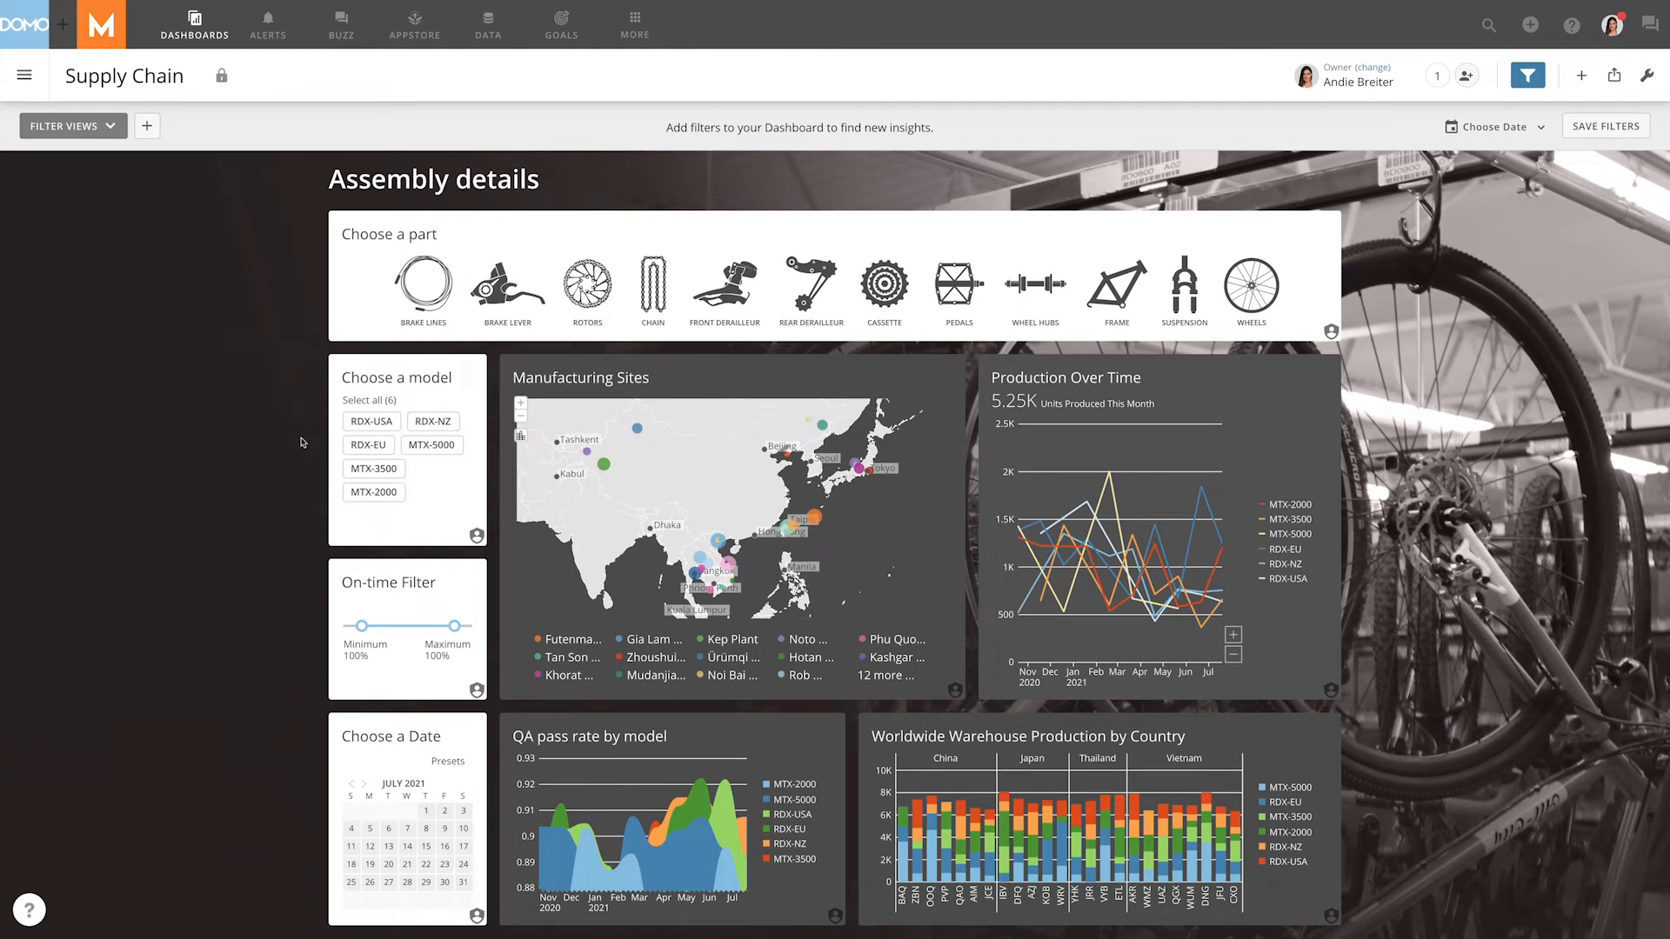
Filter the charts to the RDX-USA model from the slicer chips, then clear the selection.
{"action": "left_click", "coordinate": [370, 421]}
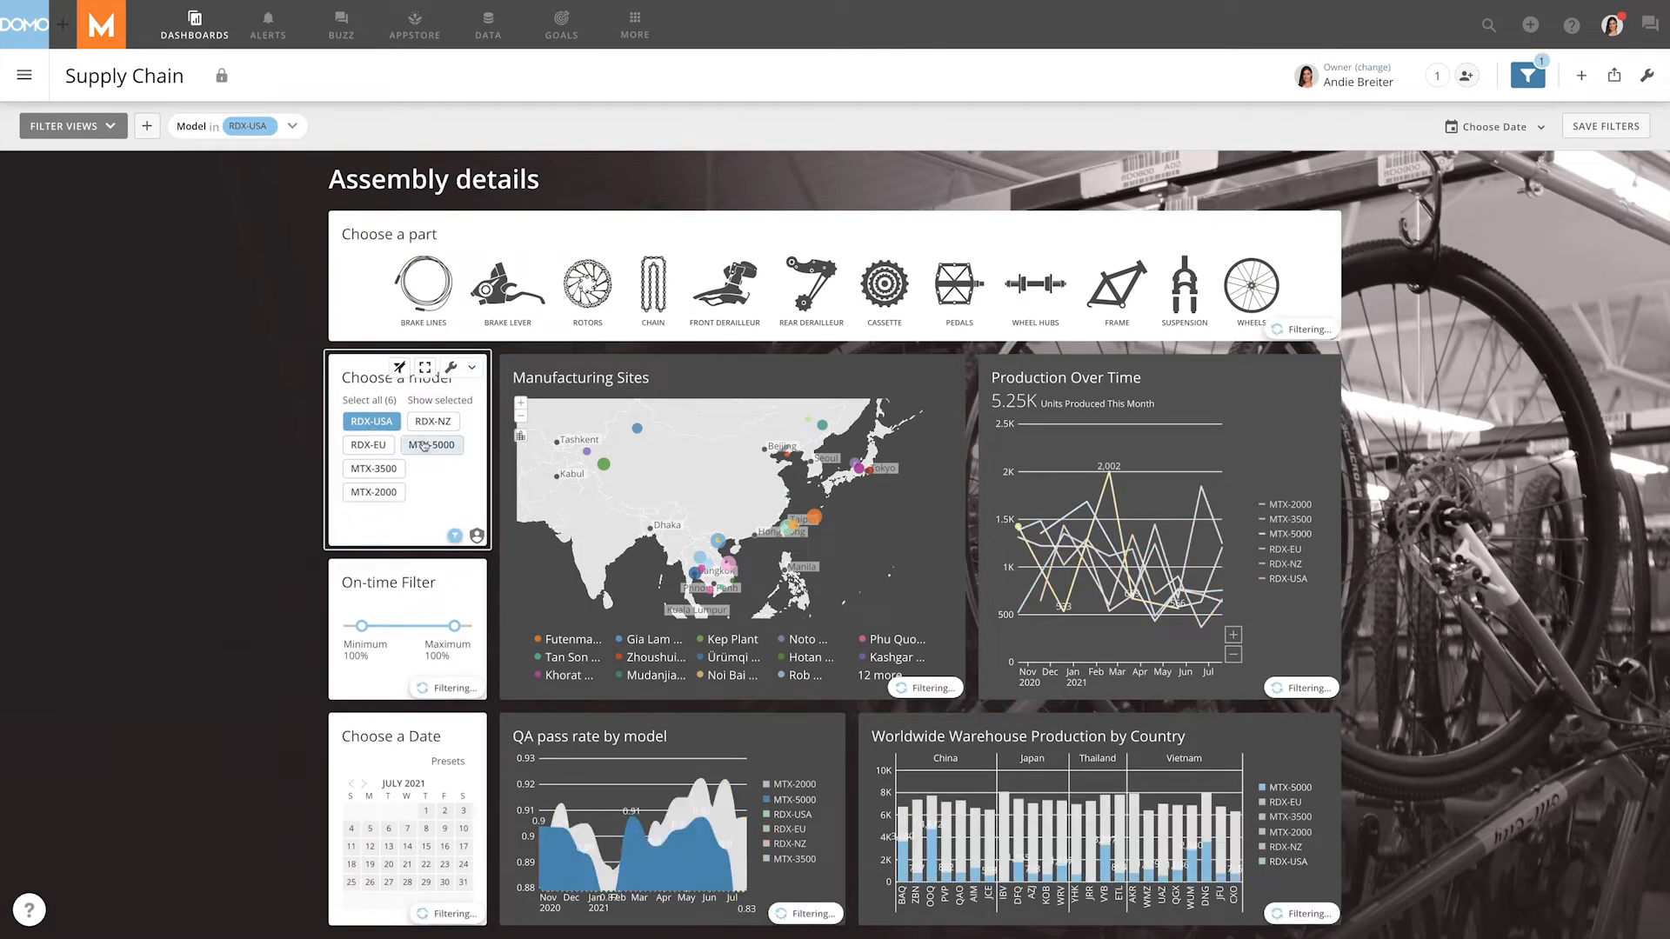
{"action": "left_click", "coordinate": [432, 443]}
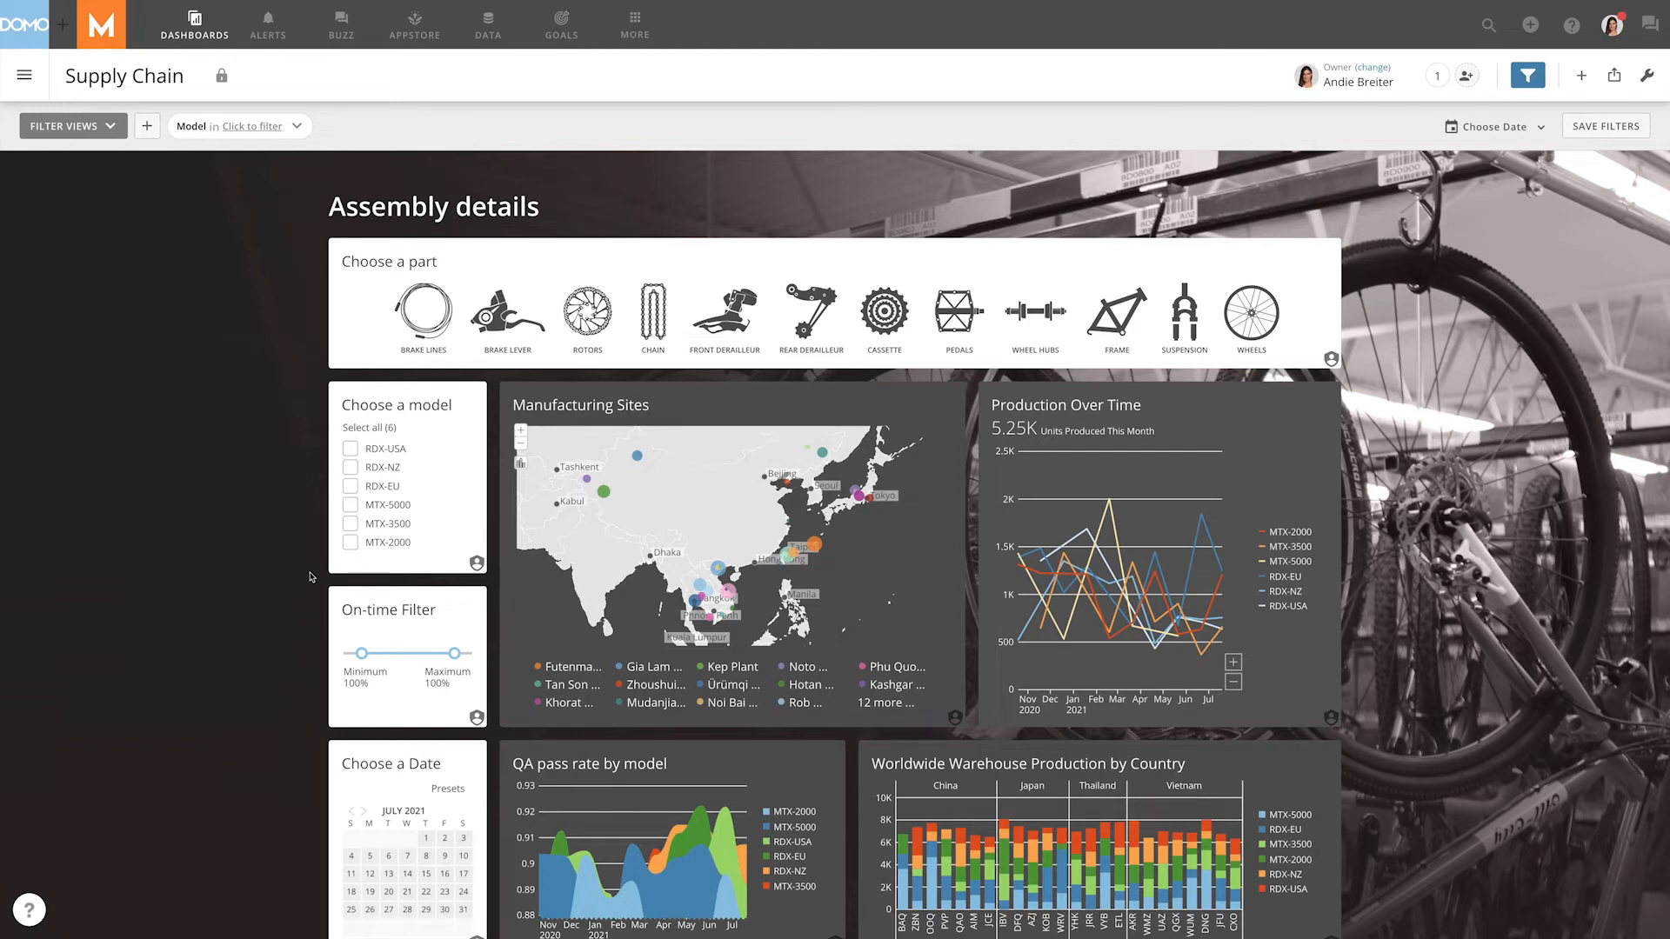
Tick RDX-USA in the checkbox list to filter, then untick it again.
{"action": "left_click", "coordinate": [350, 449]}
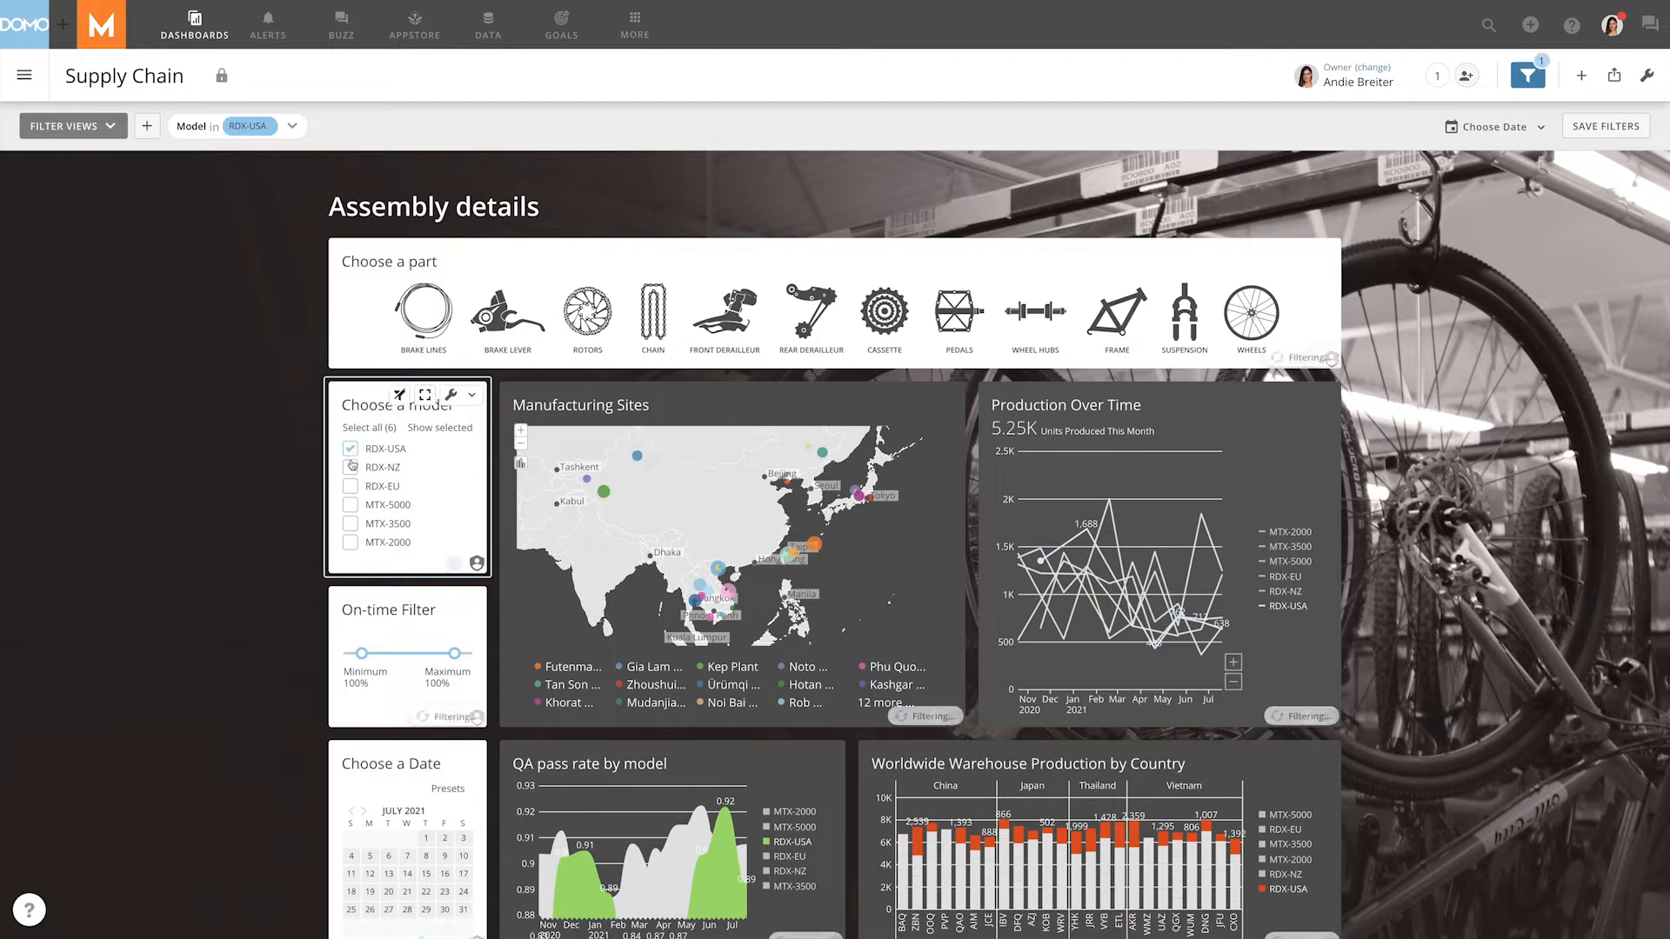
{"action": "left_click", "coordinate": [350, 485]}
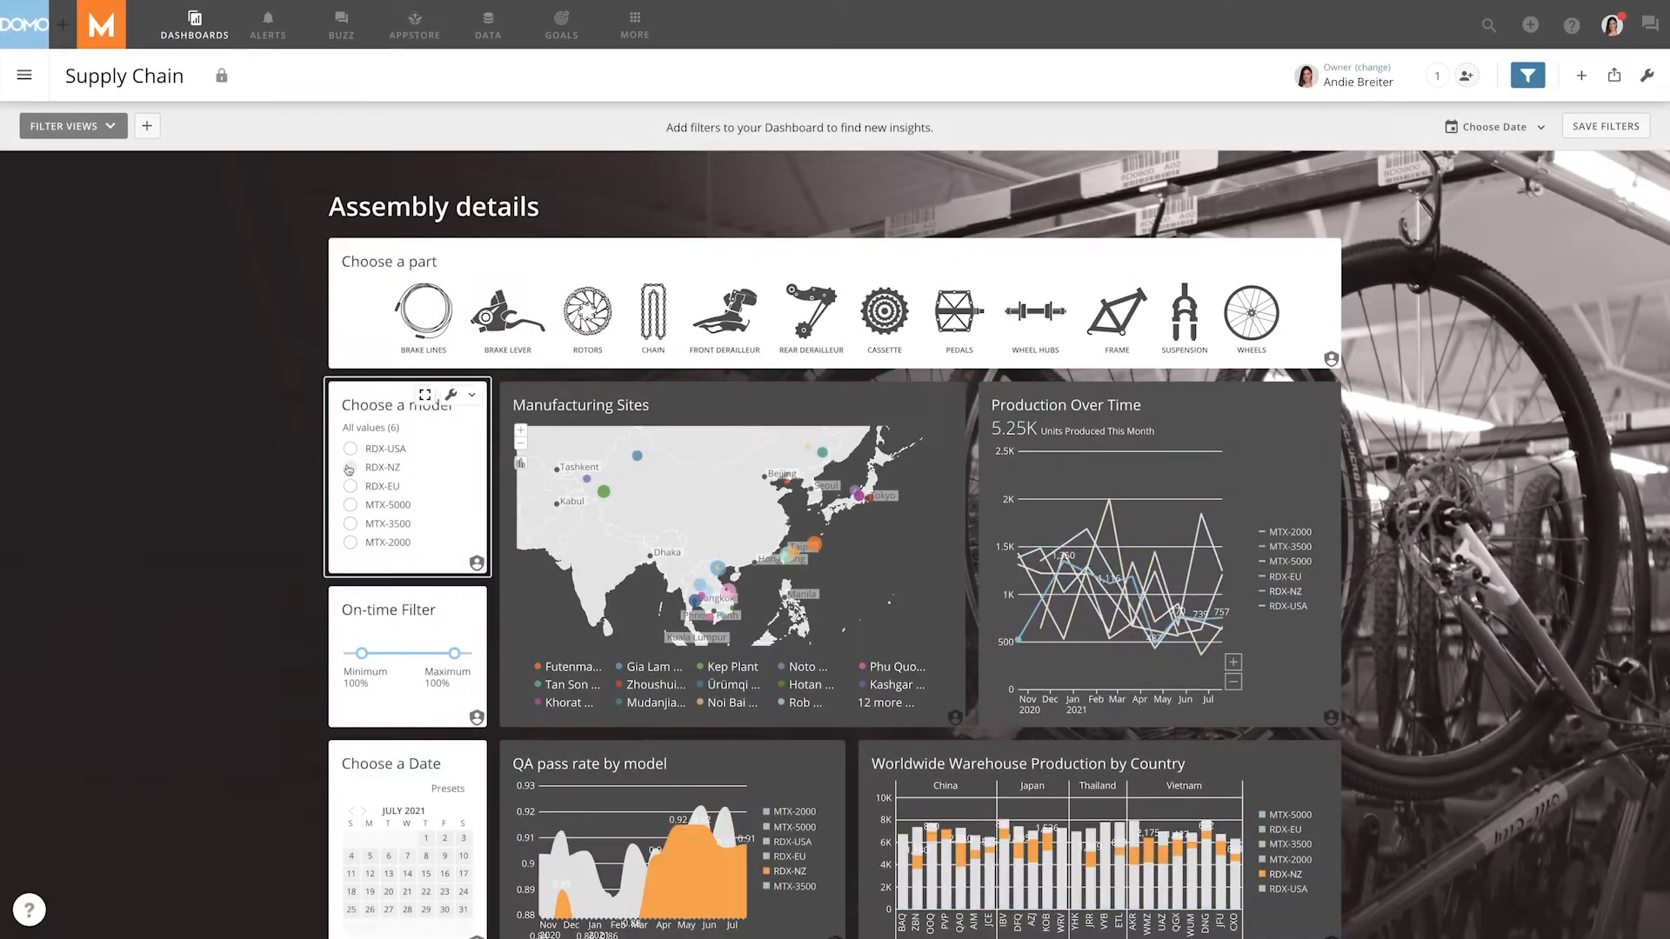
Filter to RDX-NZ via the radio buttons, then switch the filter to RDX-EU.
{"action": "left_click", "coordinate": [349, 468]}
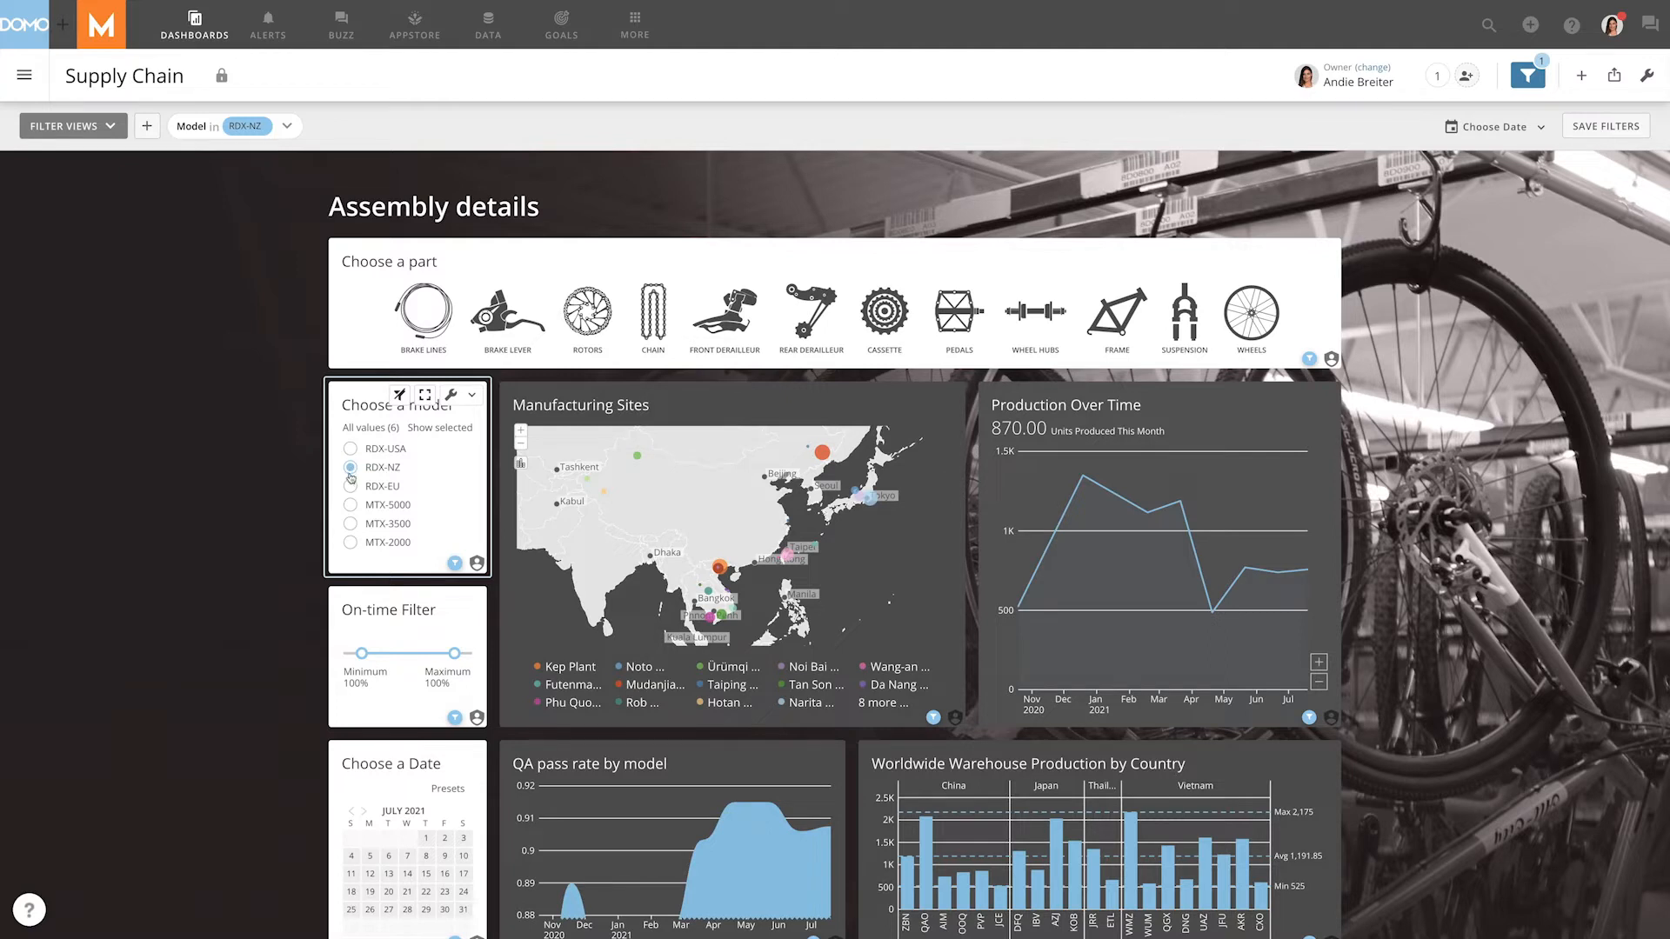
{"action": "left_click", "coordinate": [350, 485]}
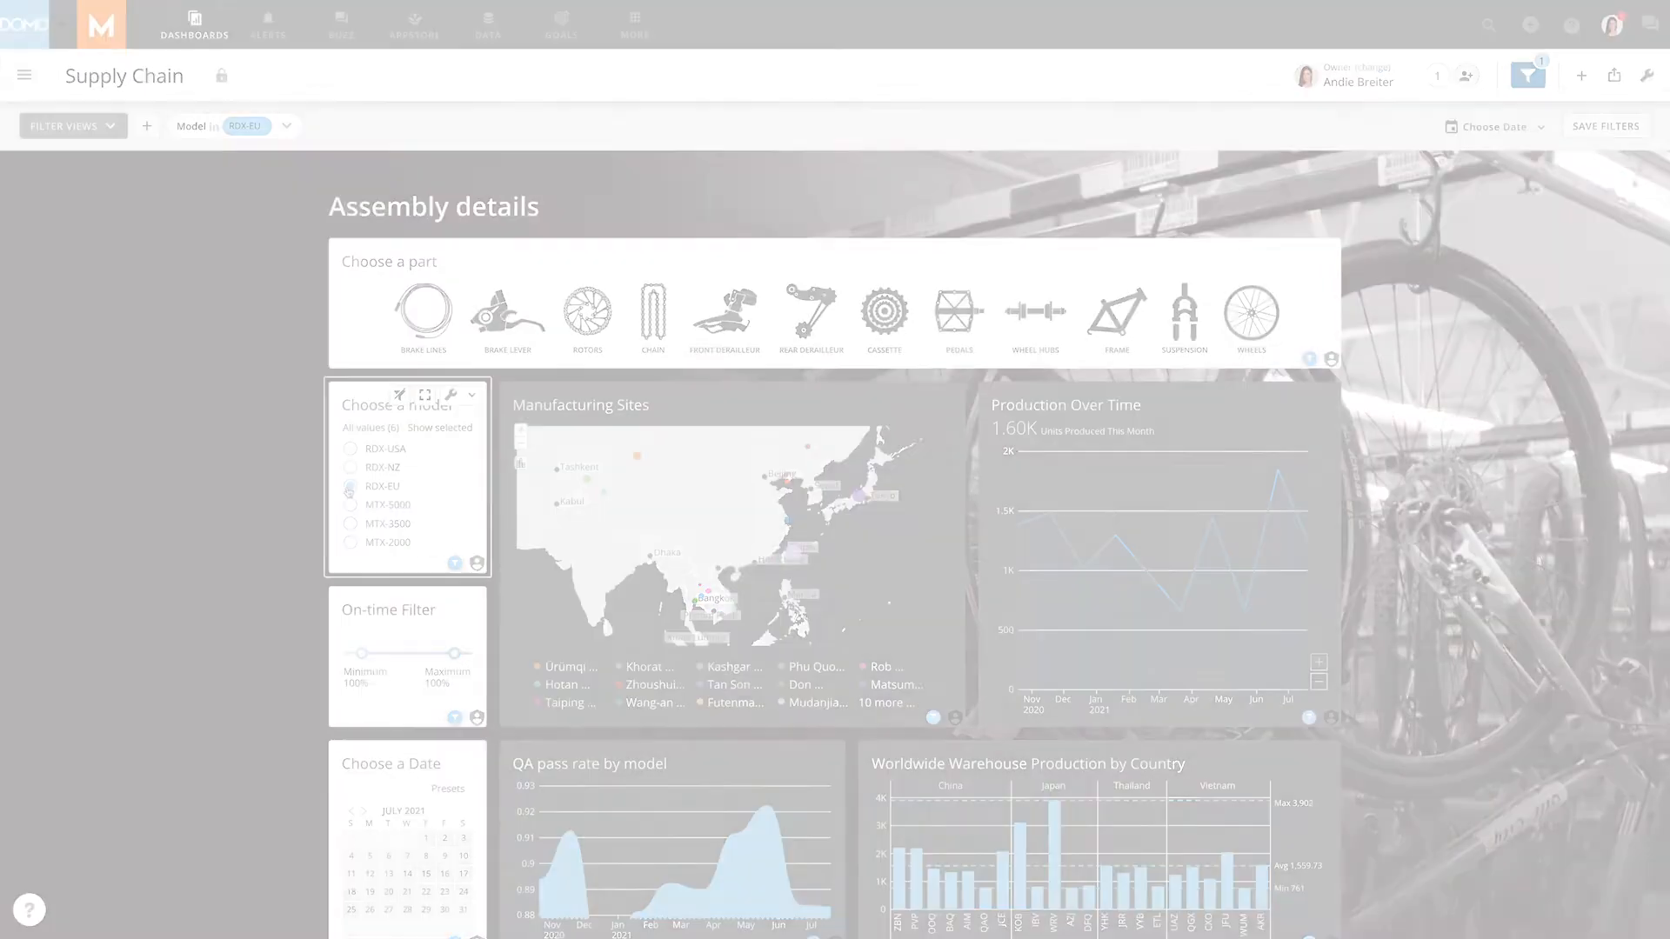
Expand the model dropdown list and choose an entry to filter by.
{"action": "left_click", "coordinate": [401, 435]}
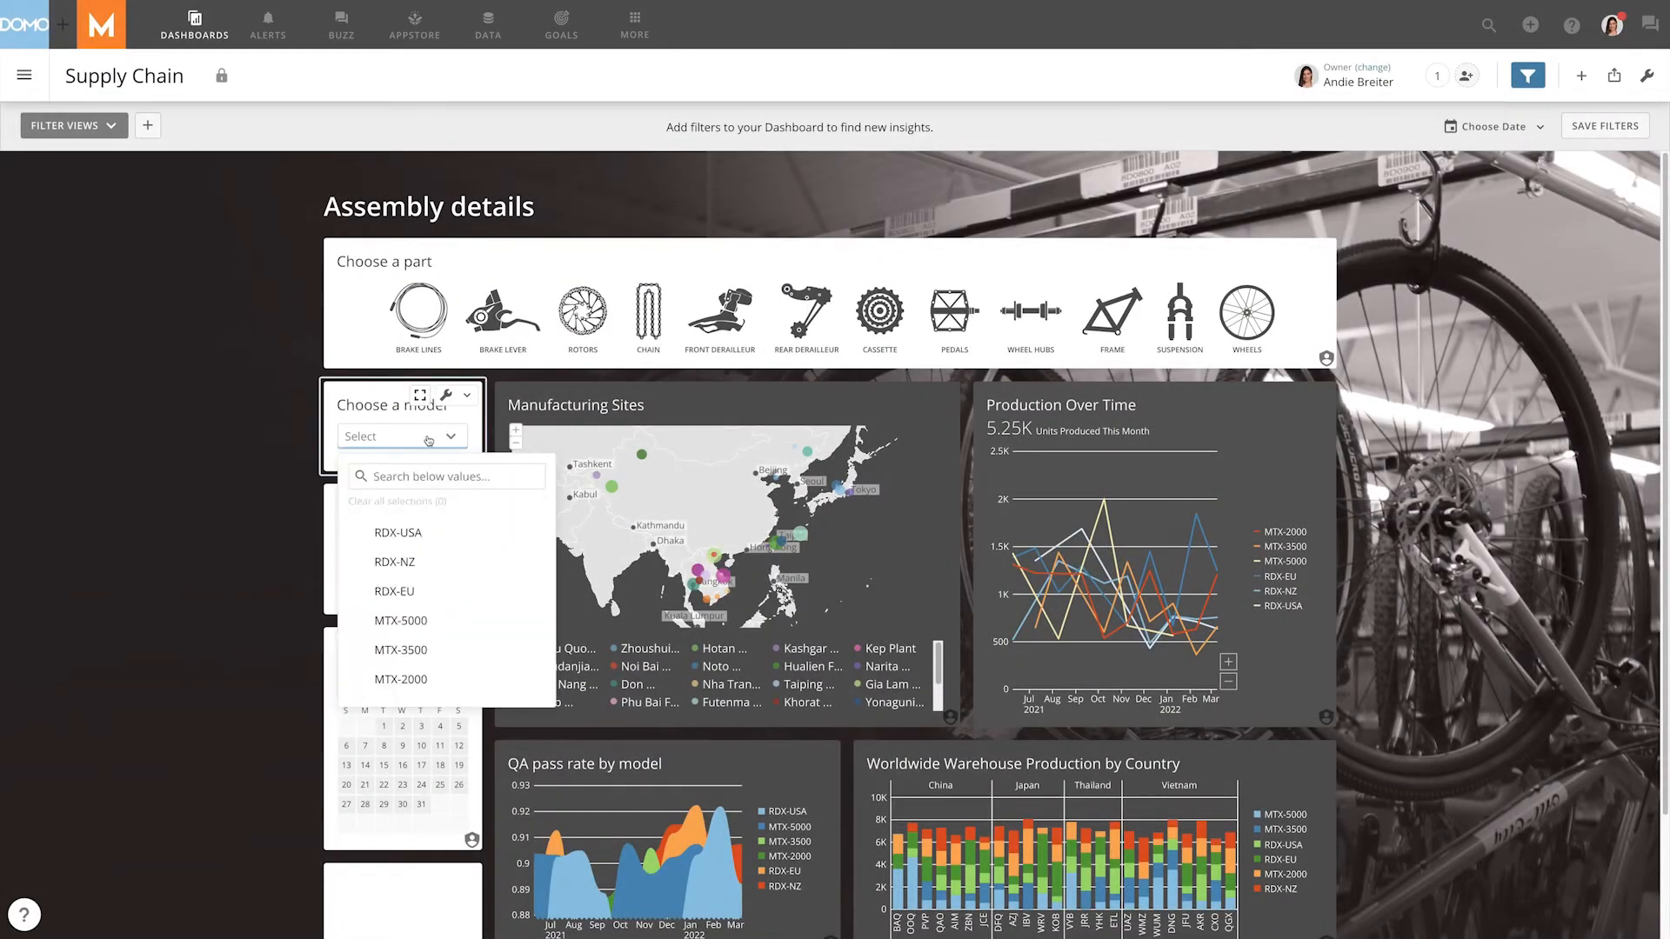
{"action": "left_click", "coordinate": [397, 532]}
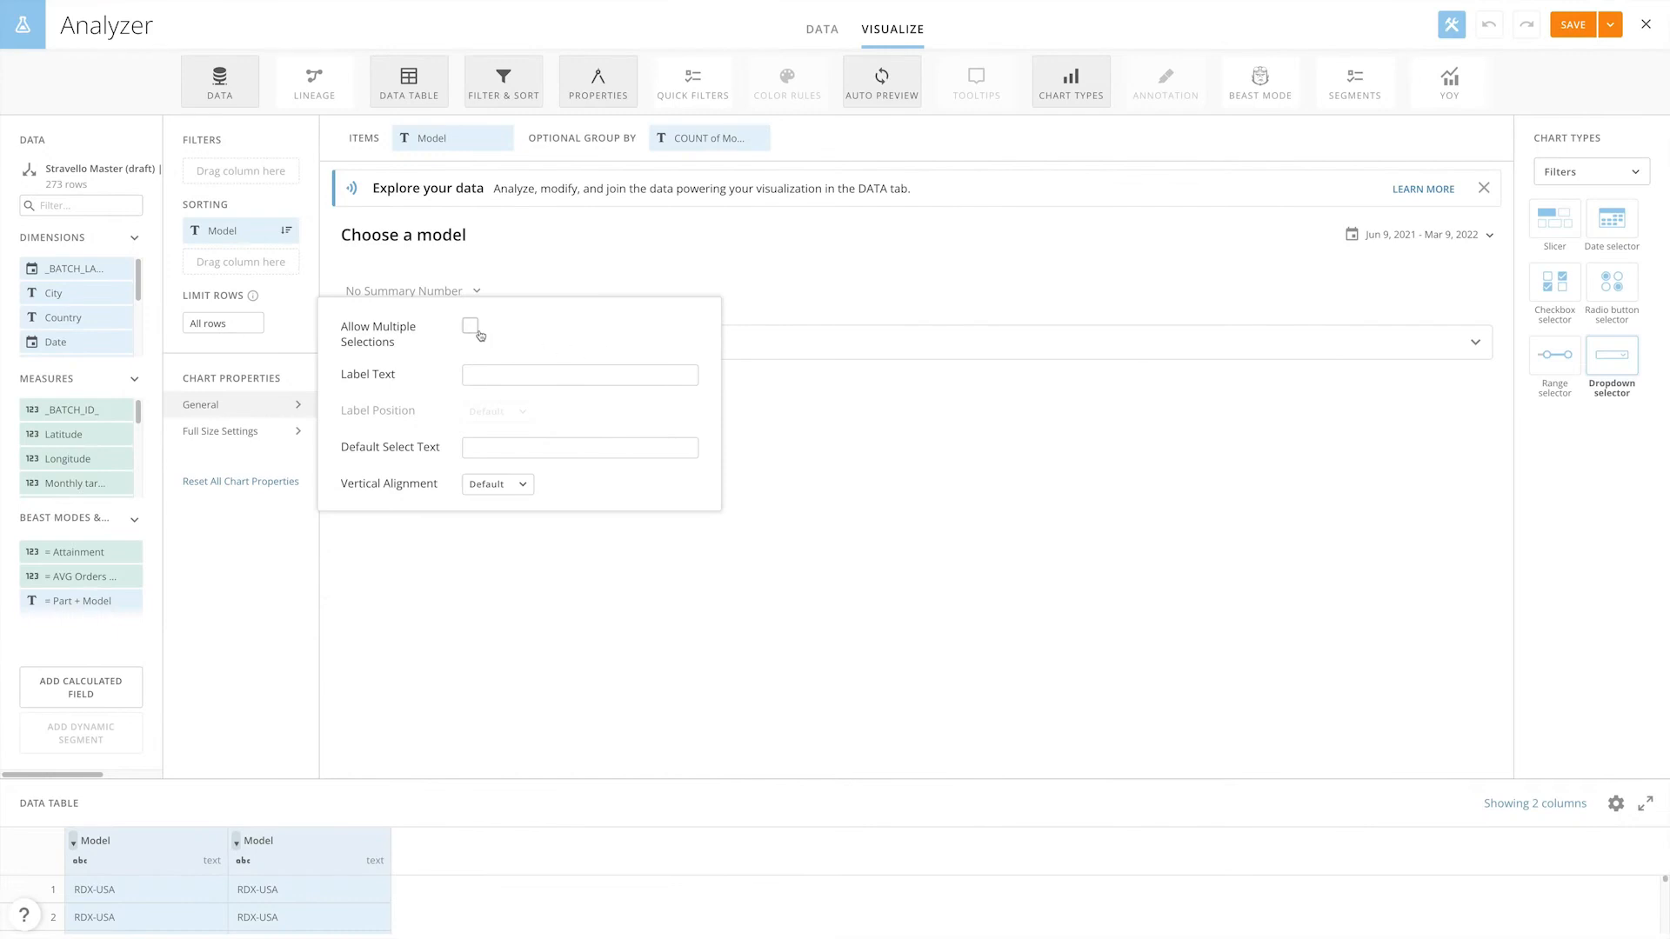
{"action": "mouse_move", "coordinate": [471, 327]}
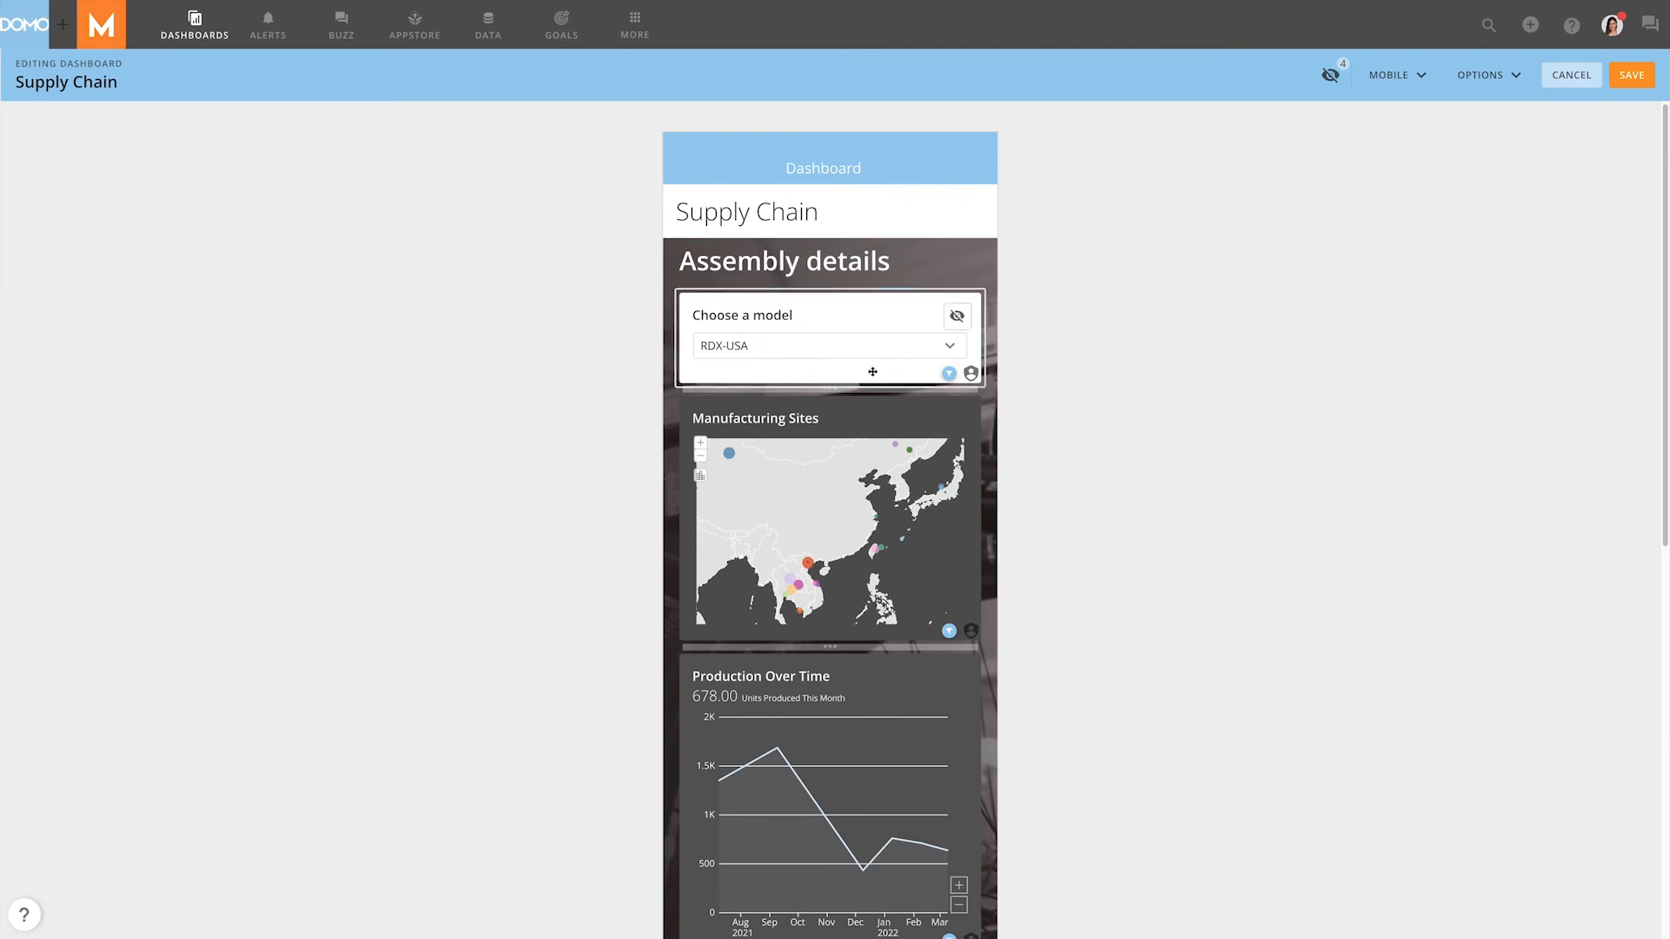
Exit dashboard editing to return to the standard Supply Chain view.
{"action": "left_click", "coordinate": [1569, 75]}
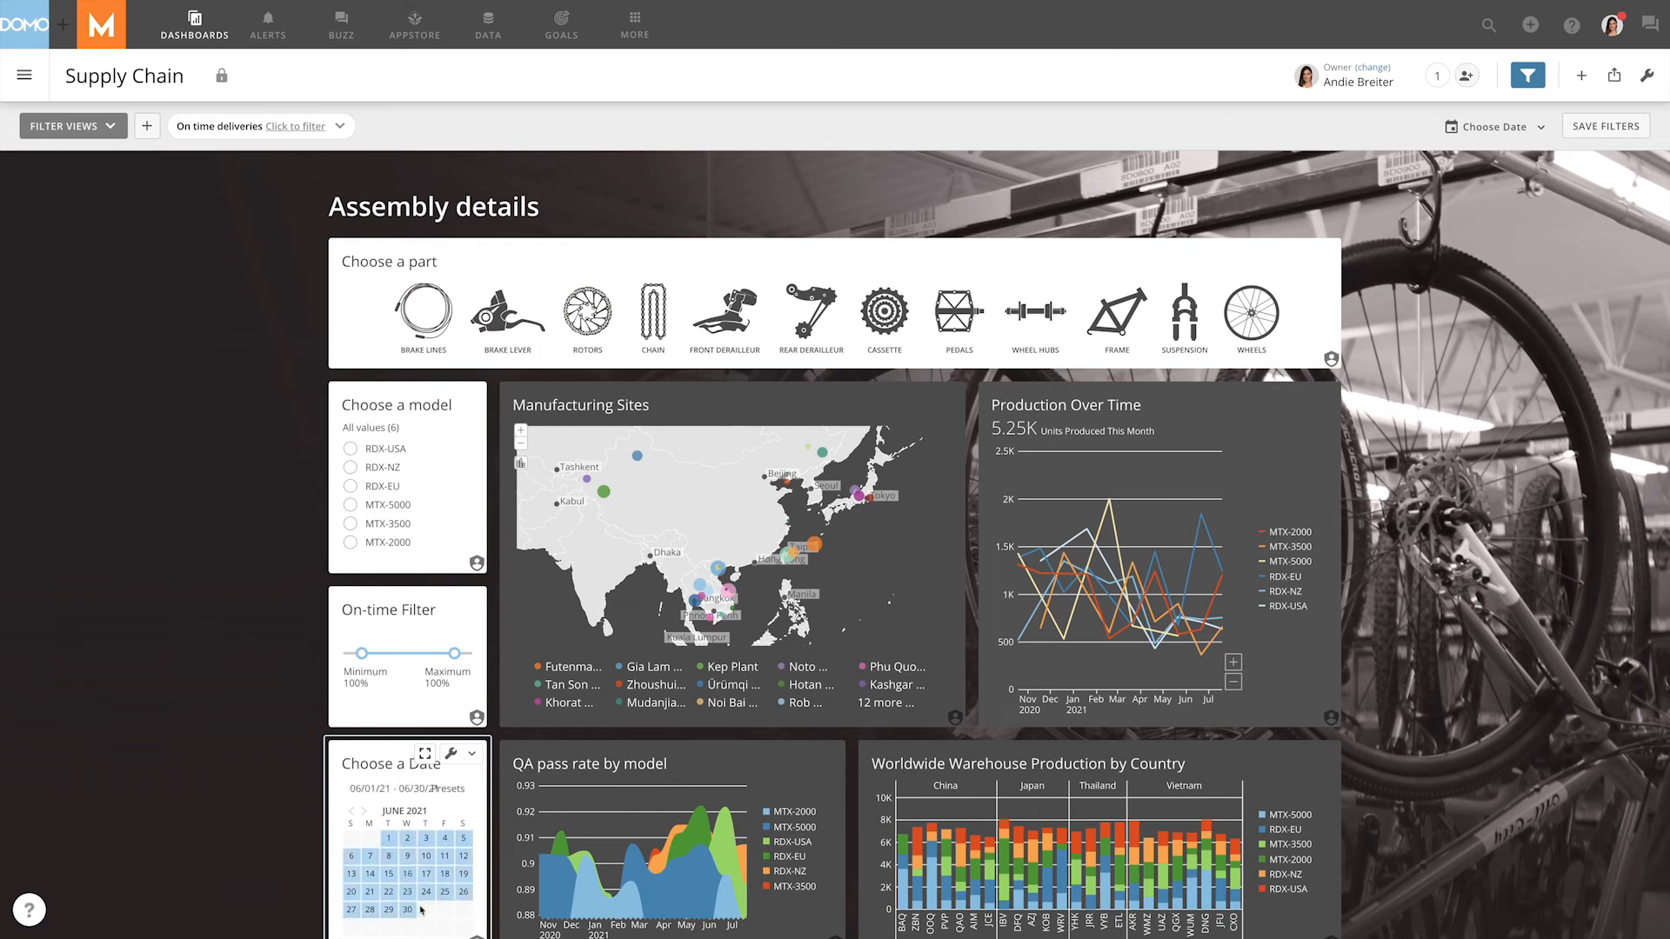
Select the June 2021 range, 06/01/21–06/30/21, on the Choose a Date card.
{"action": "left_click", "coordinate": [463, 890]}
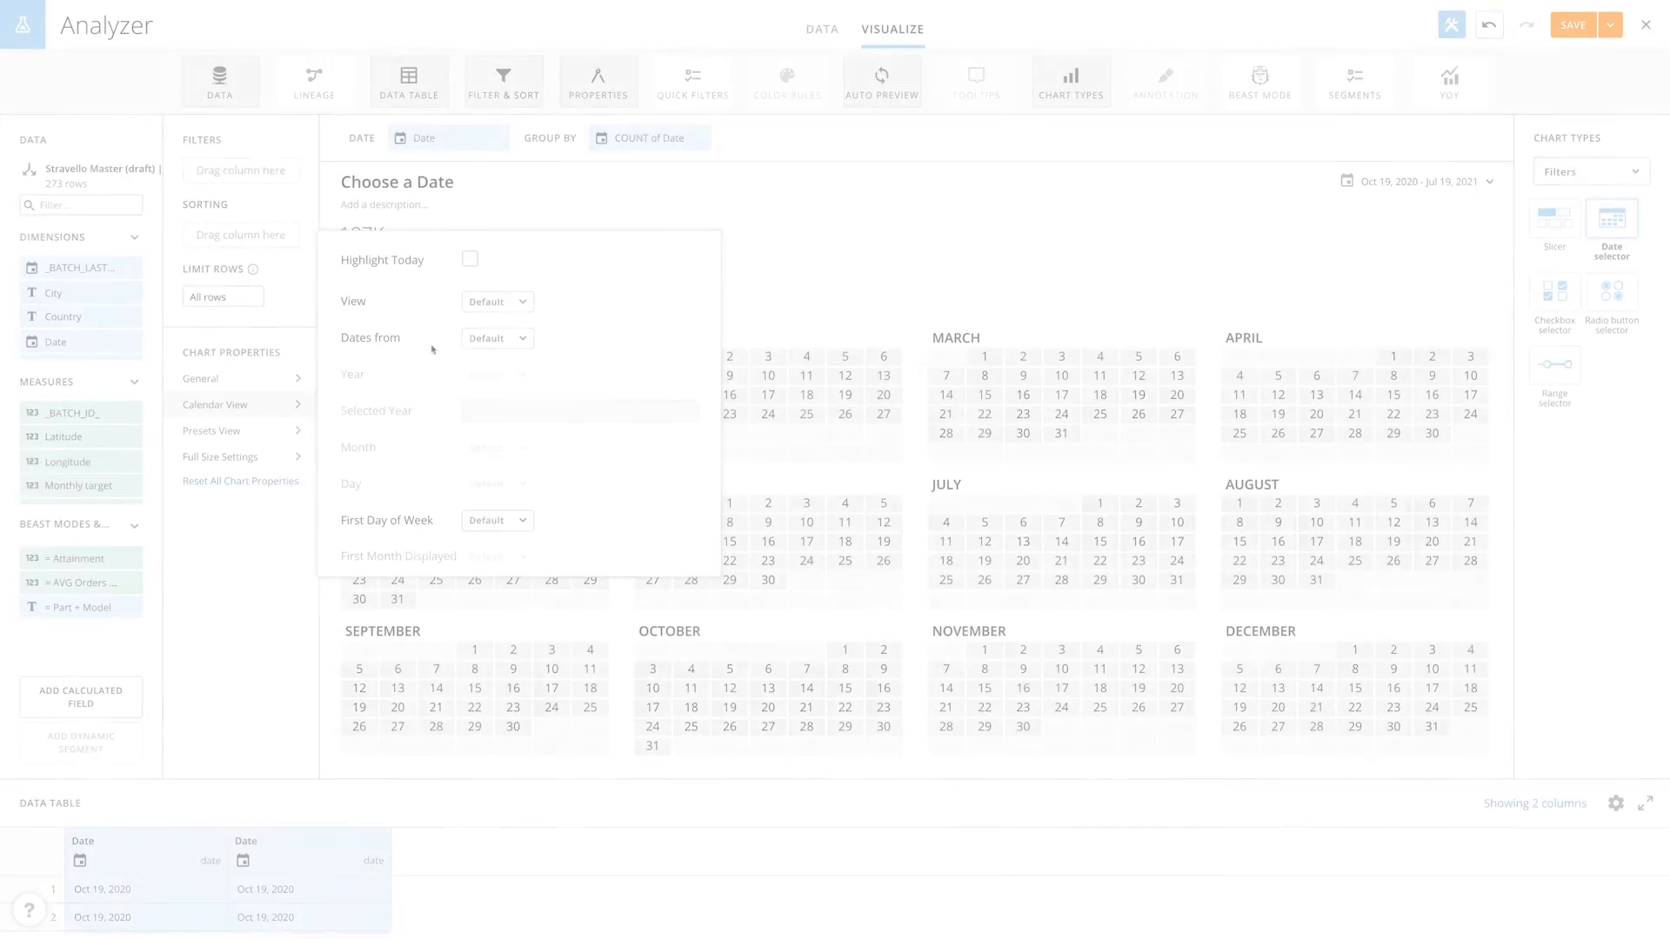
Set the calendar View to Last Year Rolling, then change it to Year.
{"action": "left_click", "coordinate": [496, 301]}
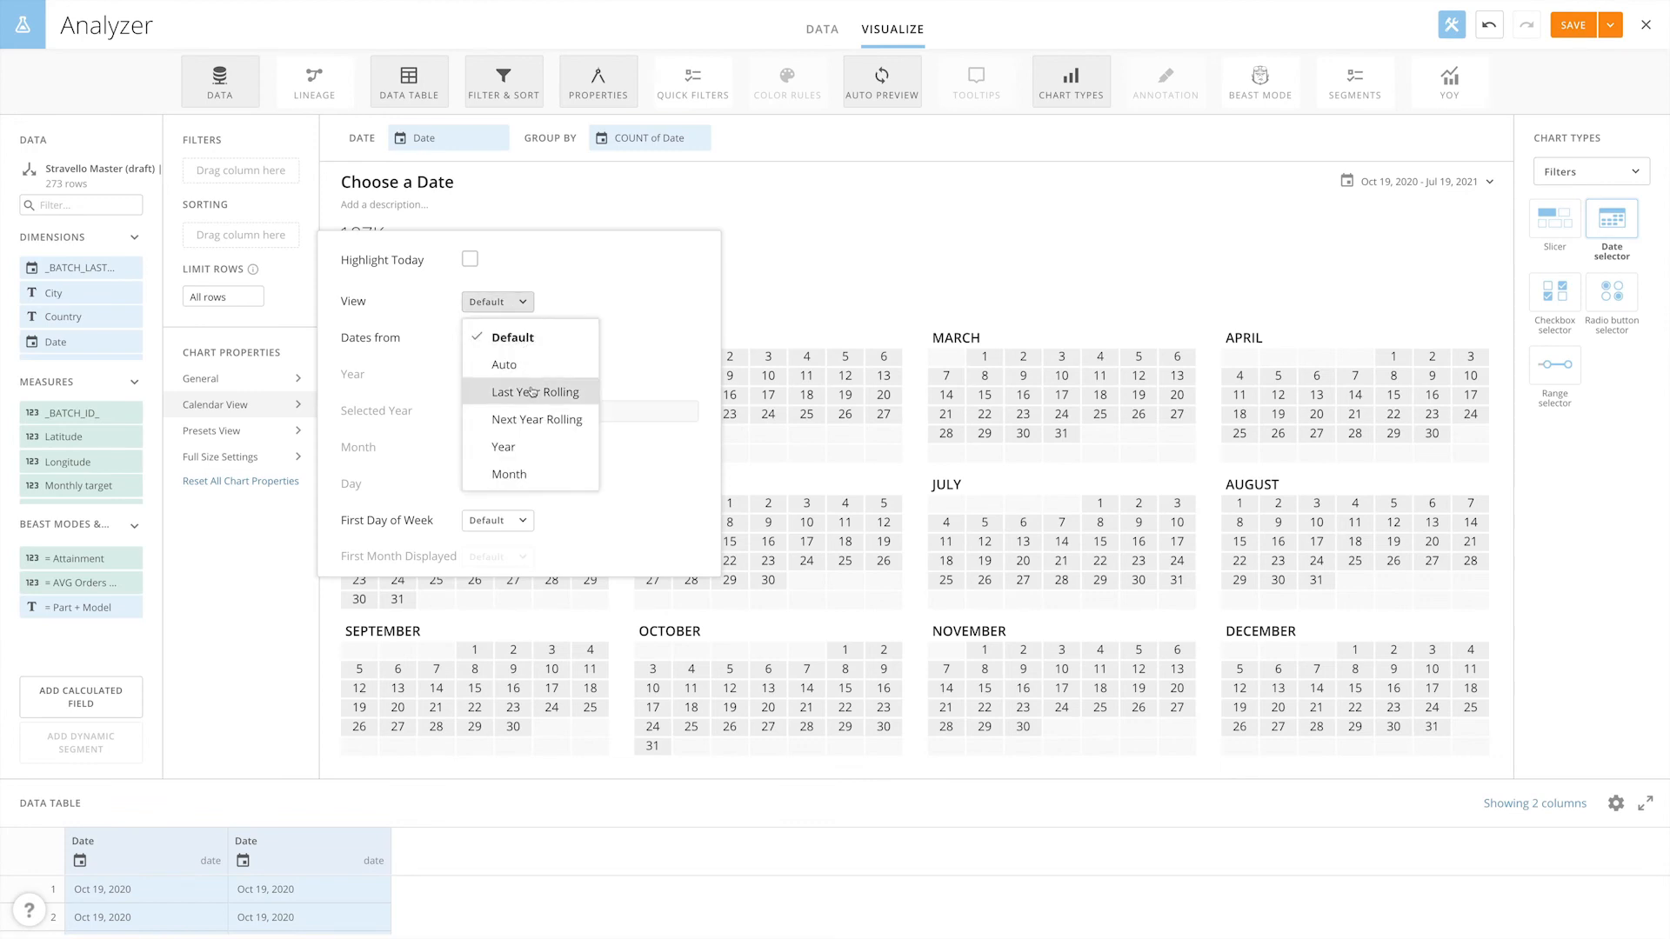
{"action": "left_click", "coordinate": [534, 391]}
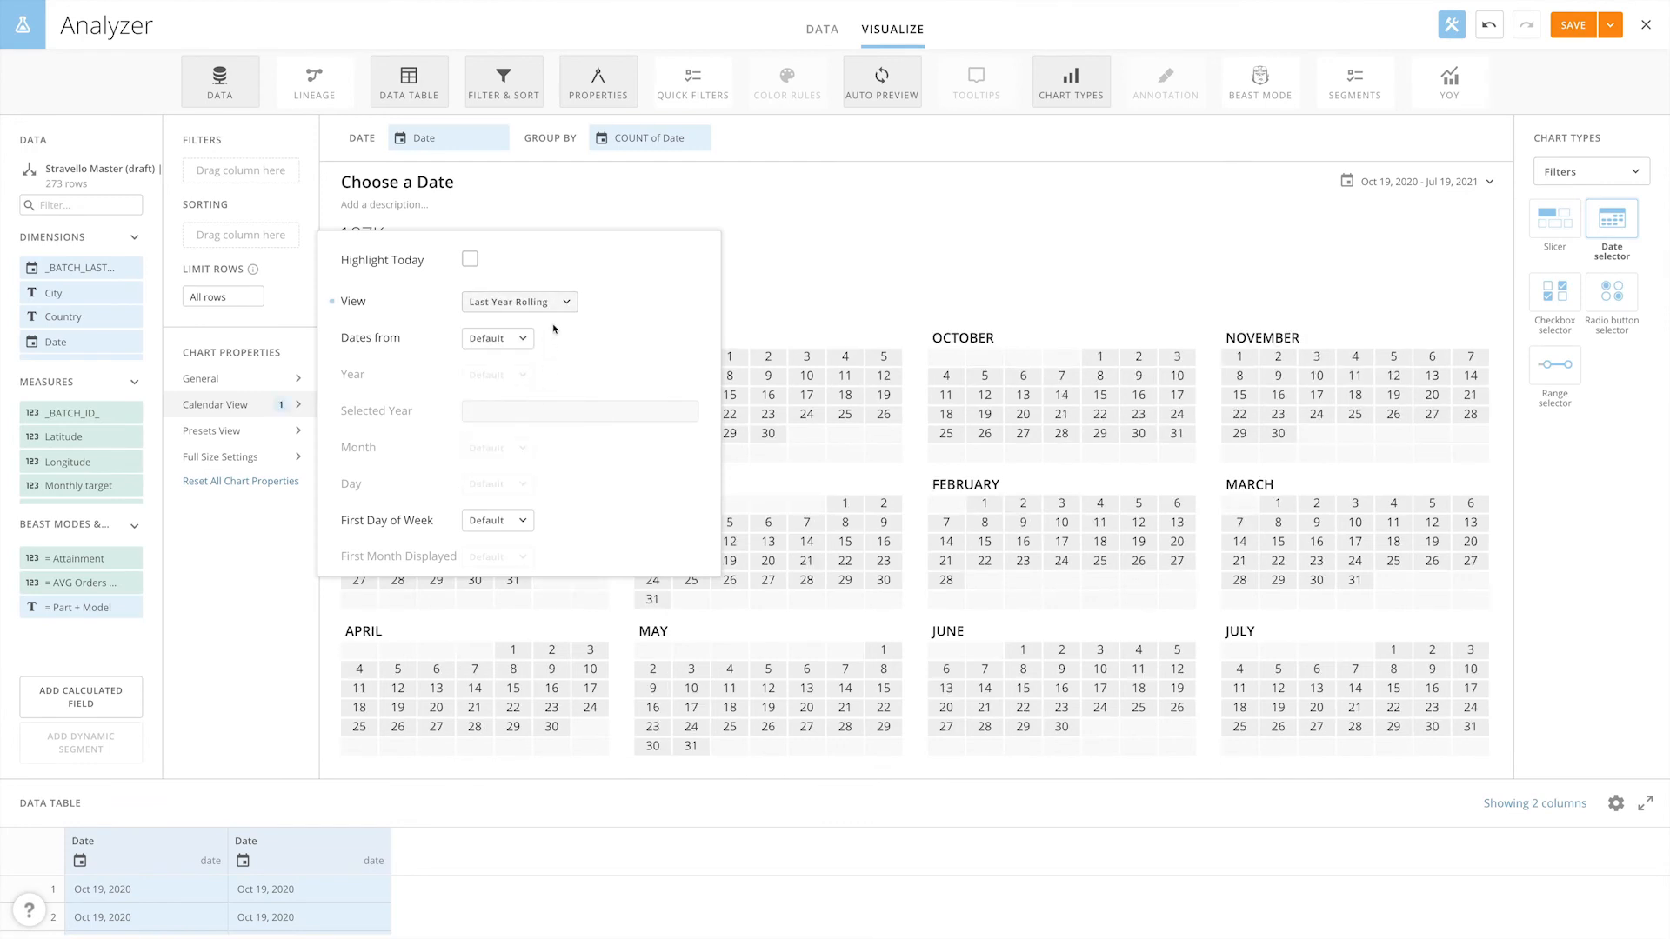
{"action": "left_click", "coordinate": [518, 300]}
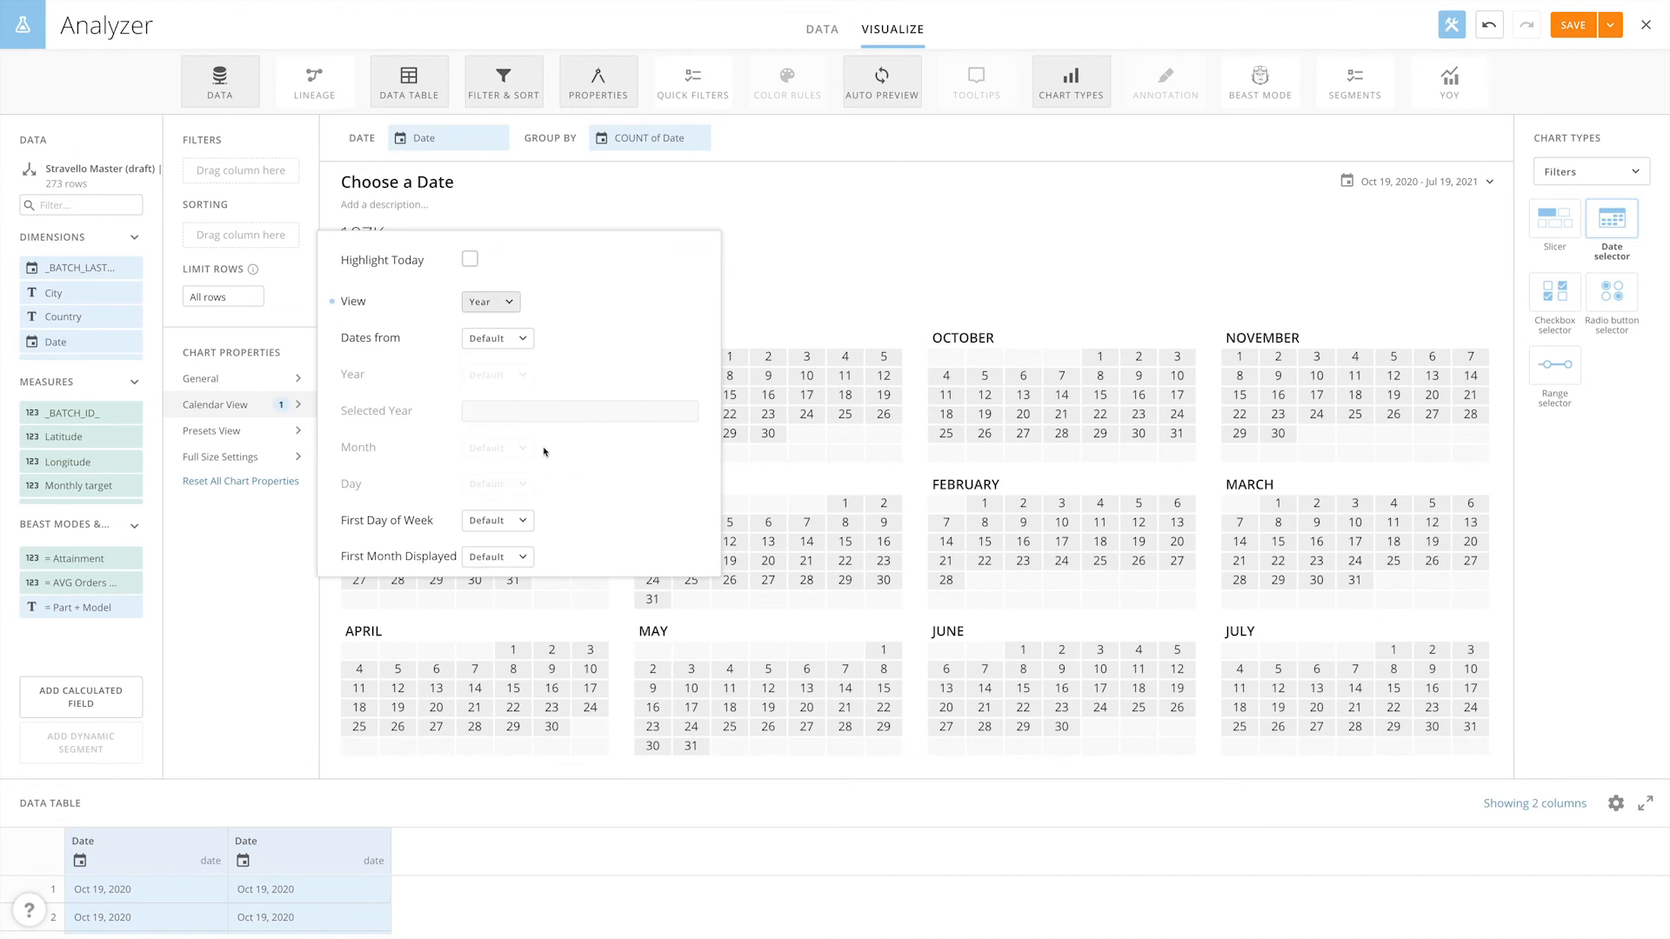